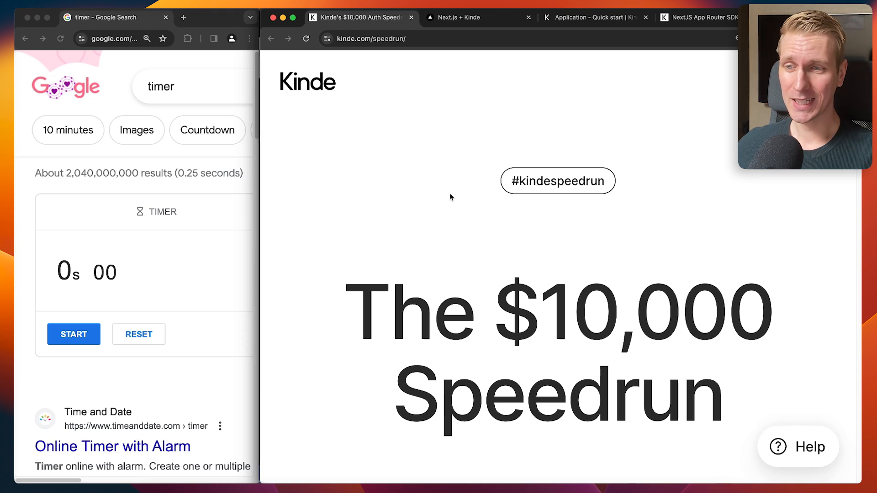
mouse_move(553, 192)
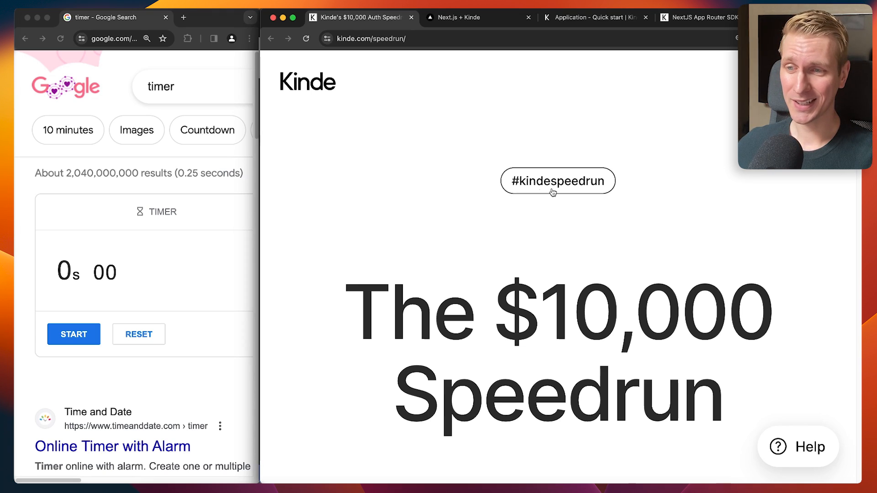
mouse_move(672, 242)
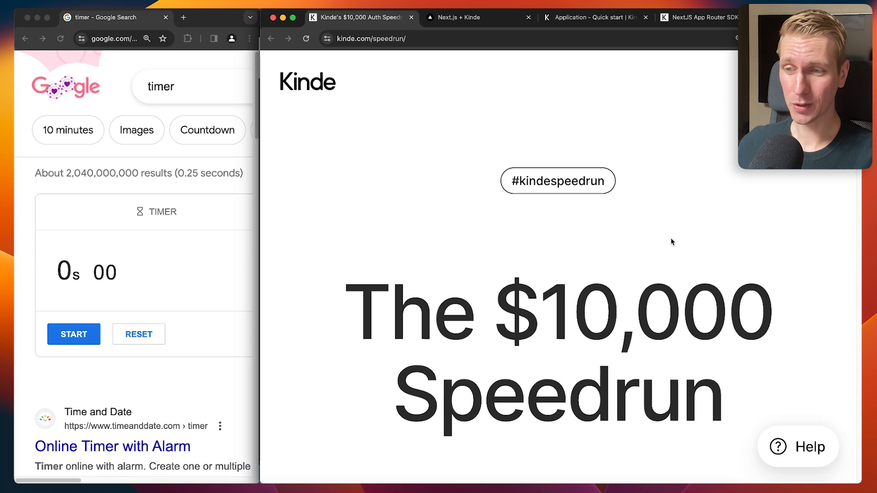
Step: Check the localhost home page and private dashboard, then return to Kinde's environment-variables guide
click(478, 17)
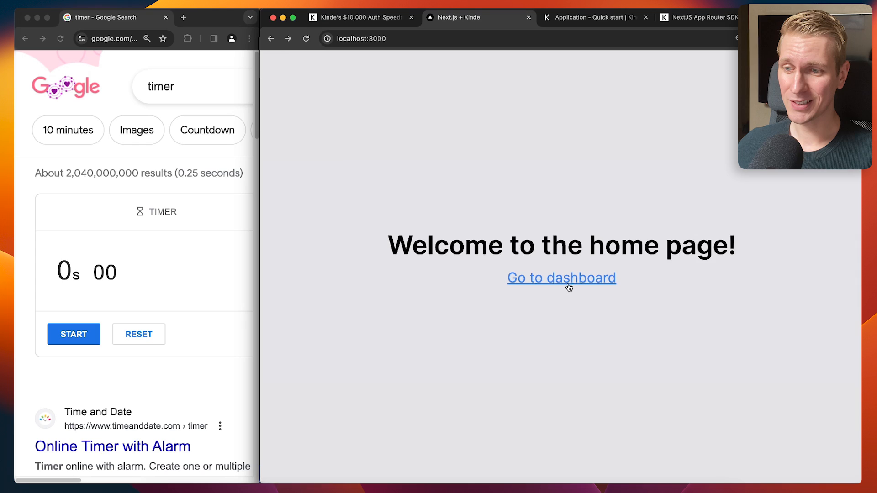
click(560, 278)
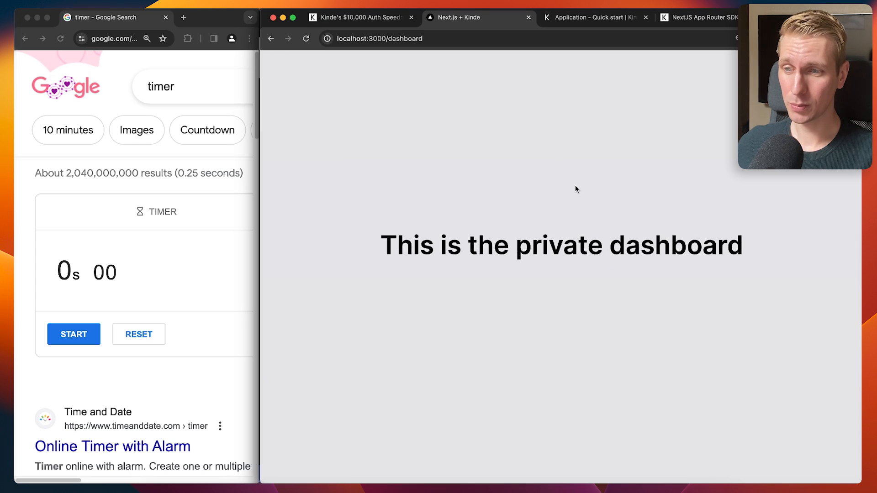
click(595, 17)
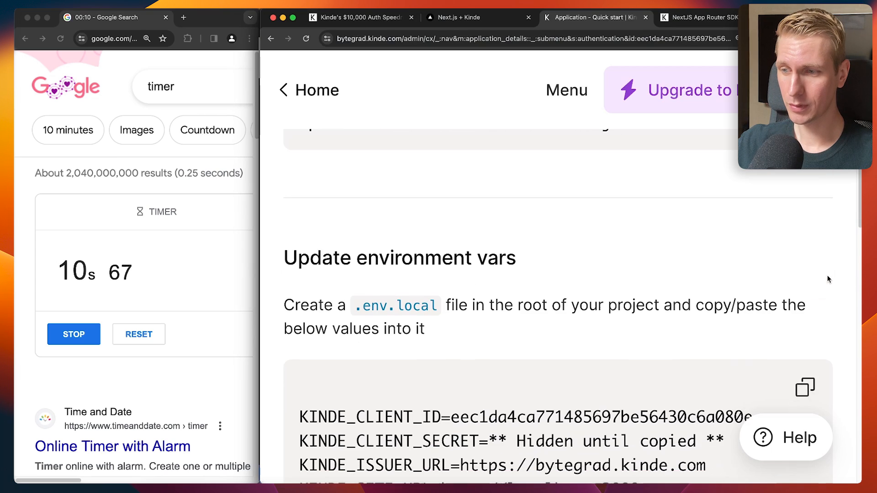
Step: Create a .env.local file at the project root to hold the KINDE_* variables
scroll(down, 3)
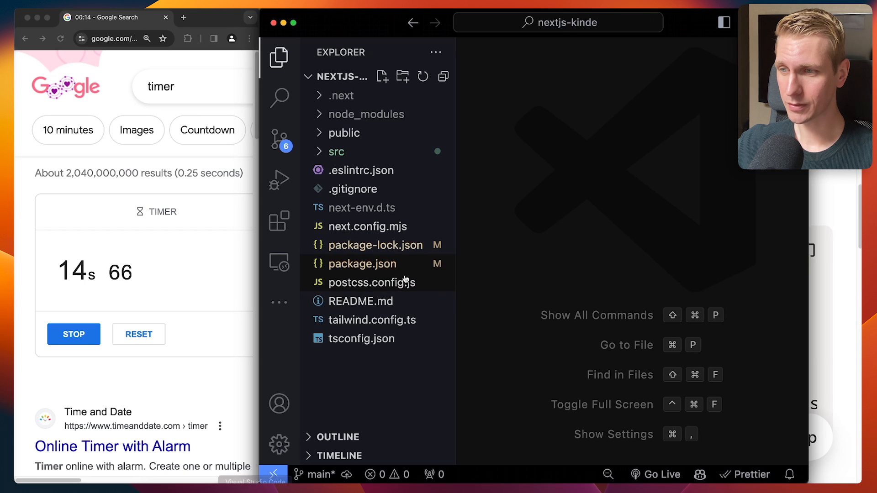
click(382, 76)
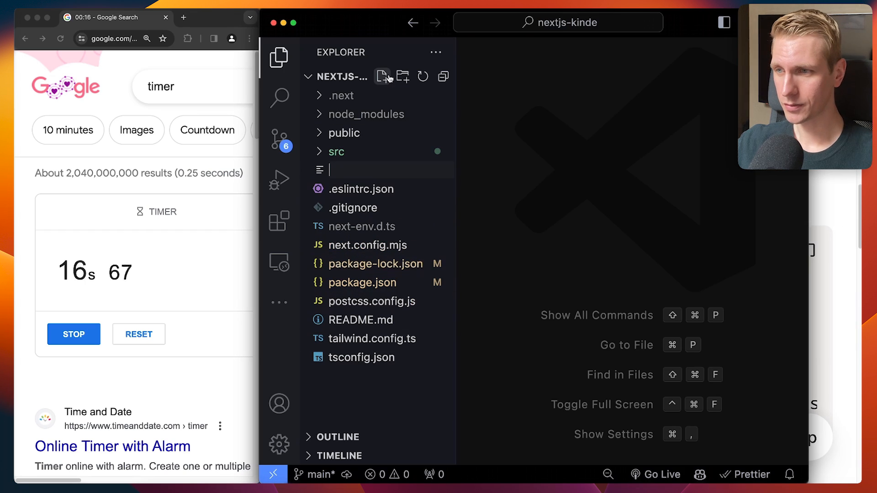
text(.env.local)
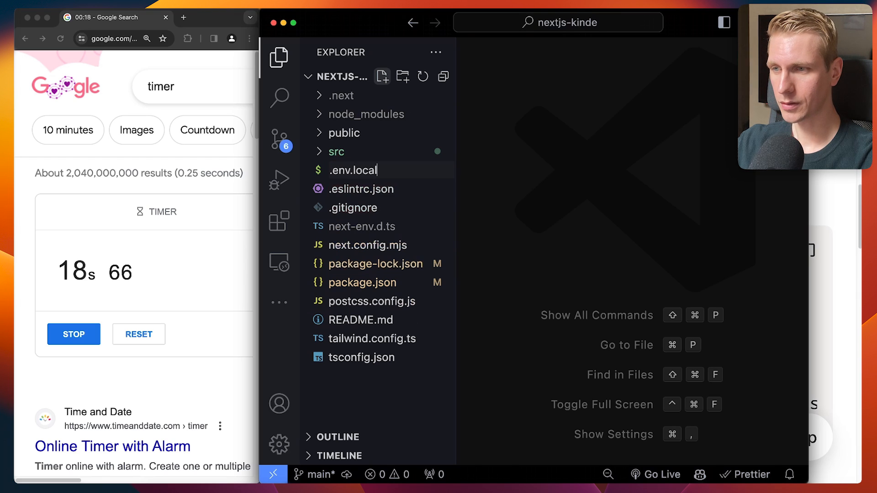
click(352, 170)
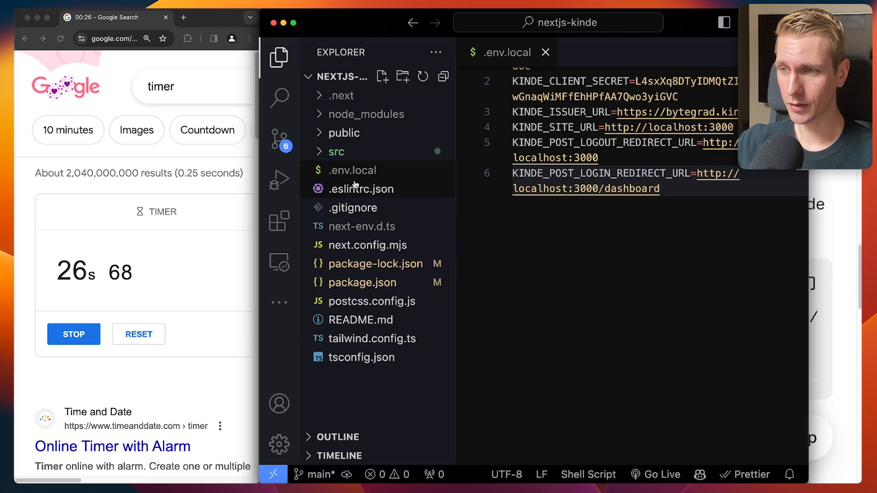
Step: Build the api/auth/[kindeAuth] folder path under src/app for the auth endpoint
right_click(358, 152)
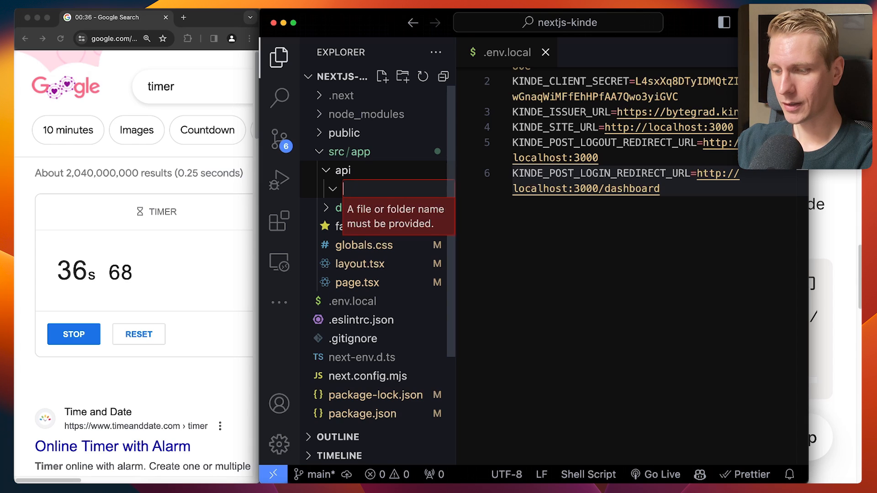
text(auth/)
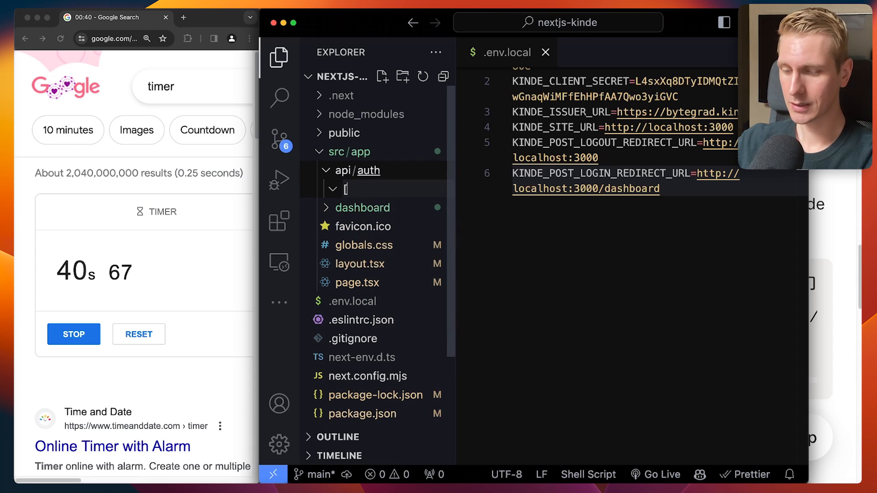
text([kindeAuth)
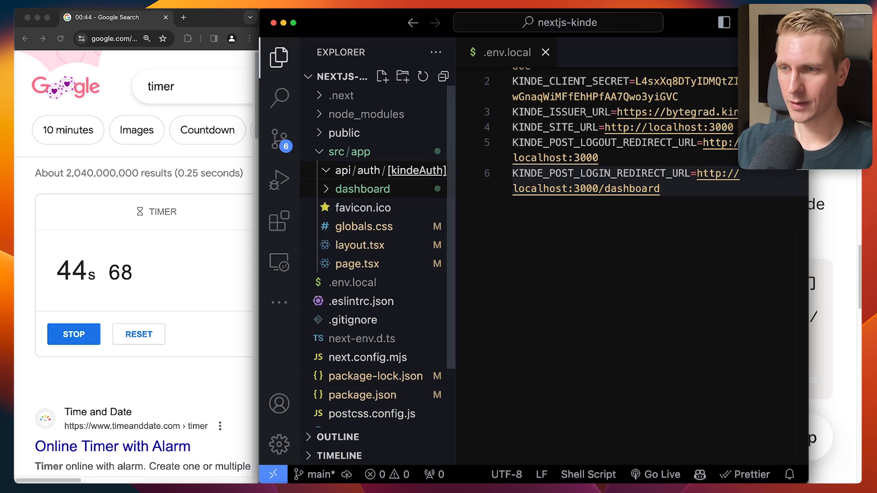
right_click(381, 170)
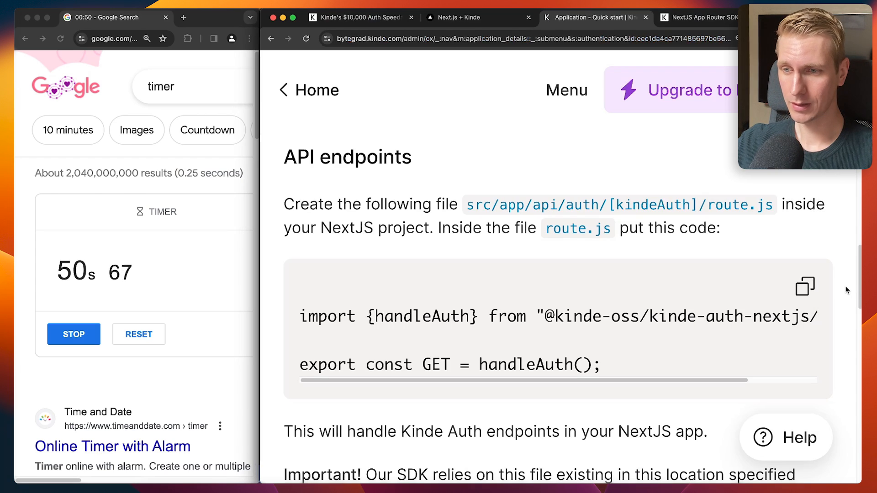
Step: Add Kinde's handleAuth route code, then import RegisterLink and LoginLink into the home page
click(804, 286)
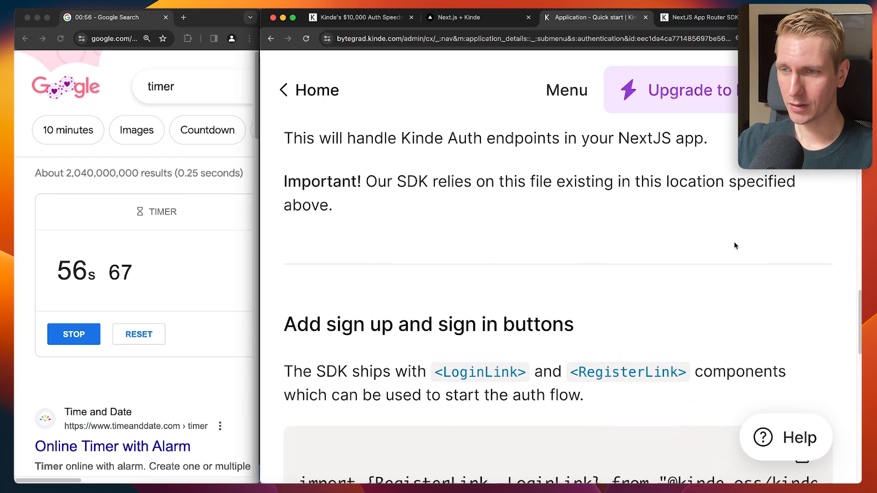
scroll(down, 3)
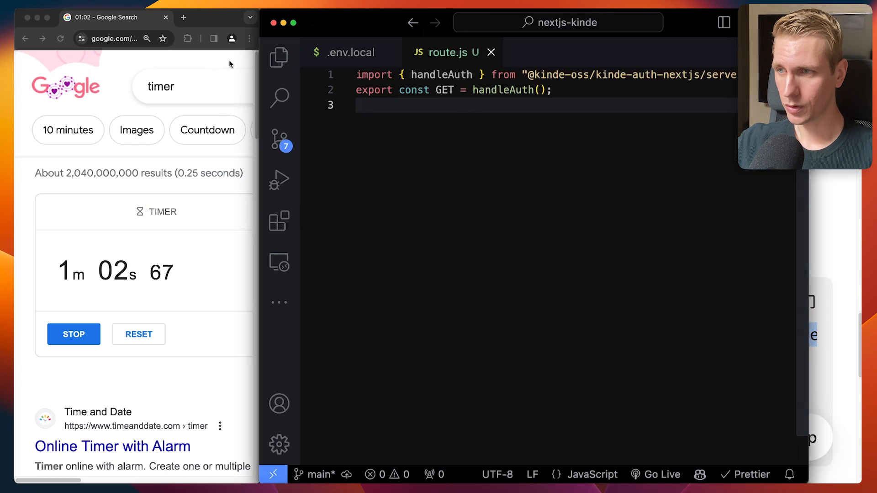
click(278, 56)
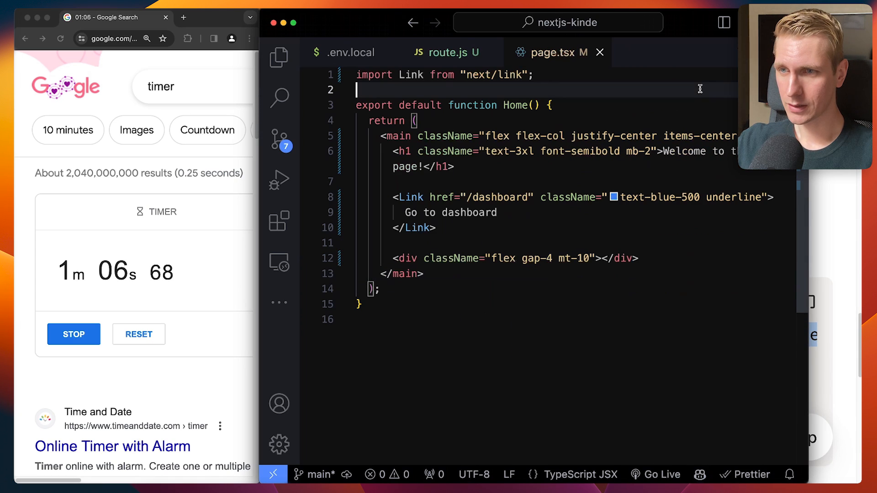
text(import {RegisterLink, LoginLink} from "@kinde-oss/kinde-auth-nextjs/components";)
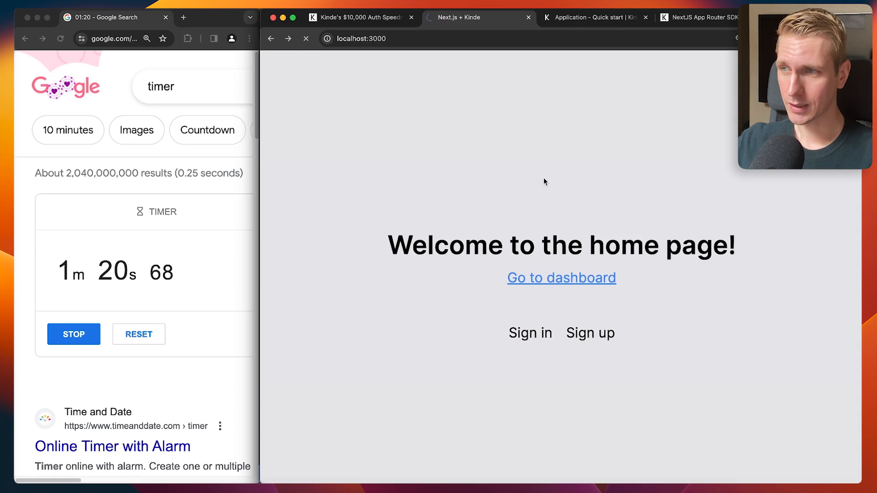
mouse_move(581, 151)
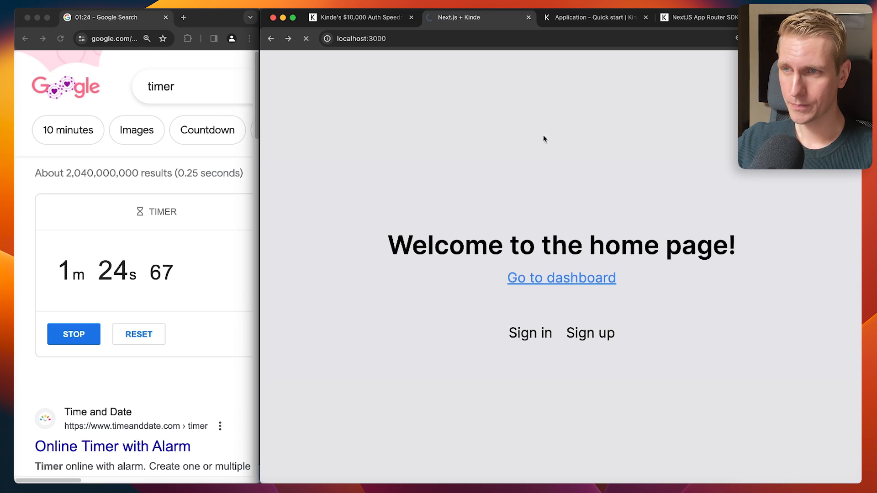
Step: Go from the Kinde quick start guide back to the admin home listing nextjs-speedrun
click(590, 333)
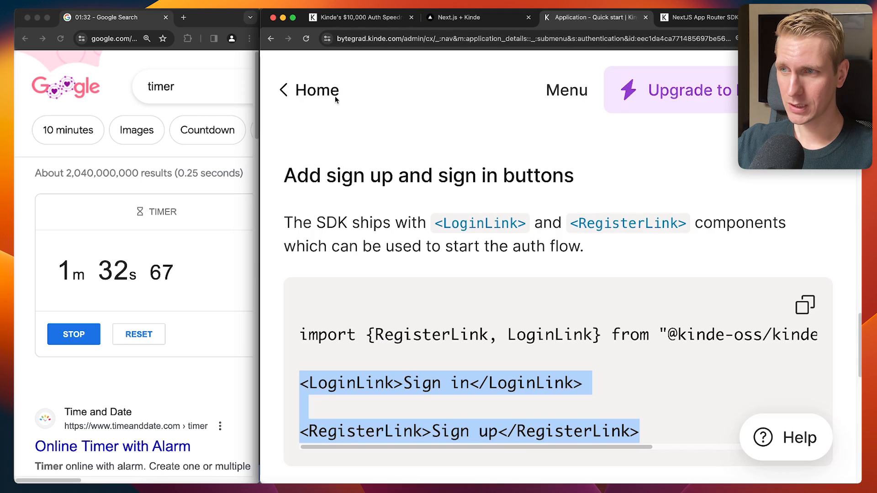
click(317, 90)
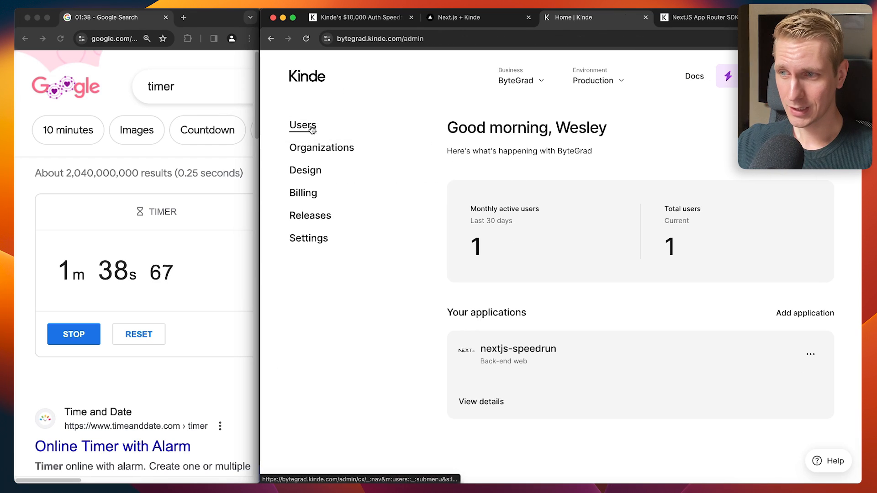
Step: View Kinde's Users list showing one user, and stop the speedrun timer
click(302, 125)
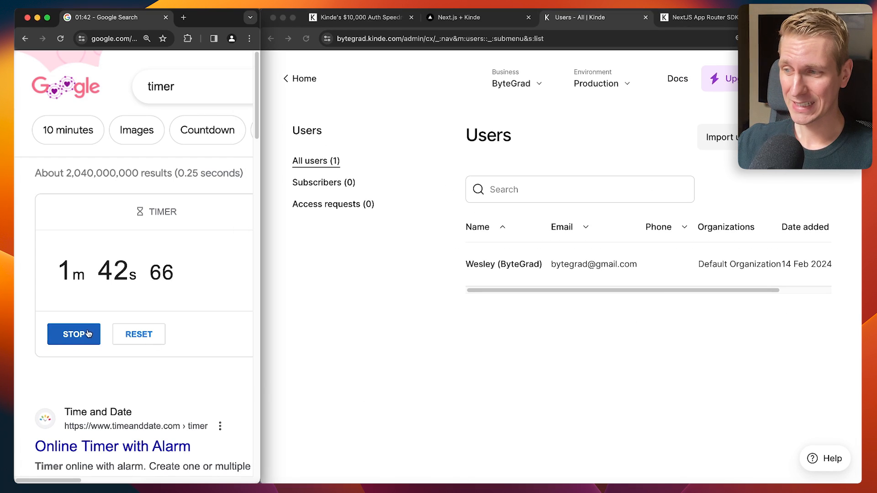
click(73, 334)
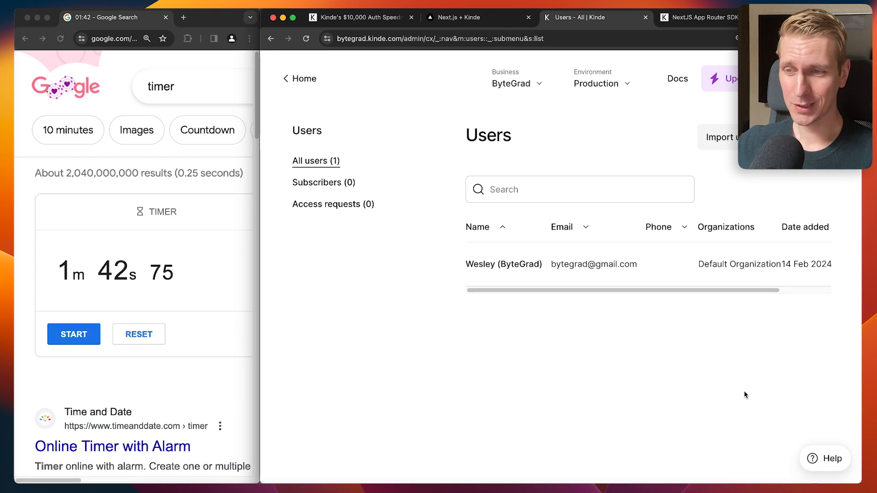
mouse_move(494, 124)
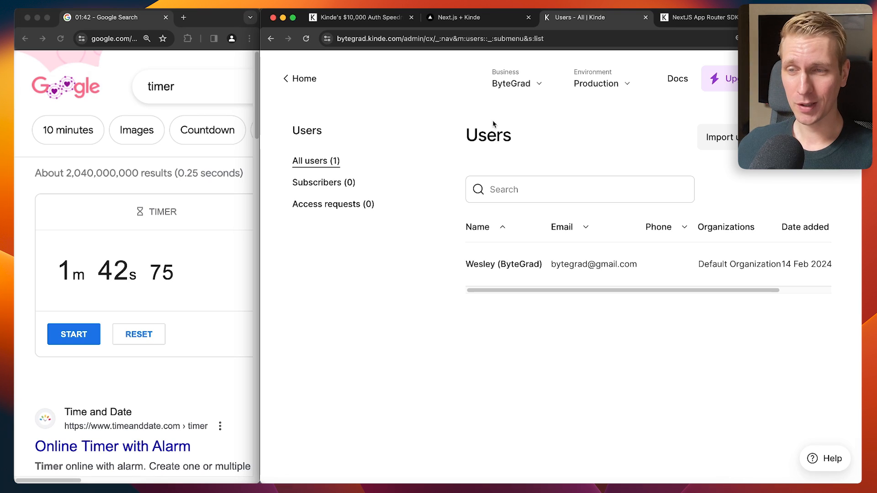
click(361, 17)
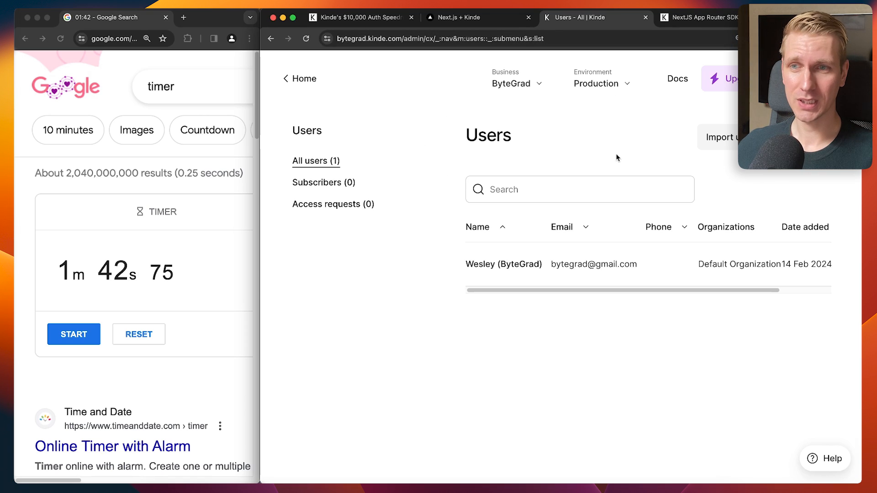
mouse_move(453, 154)
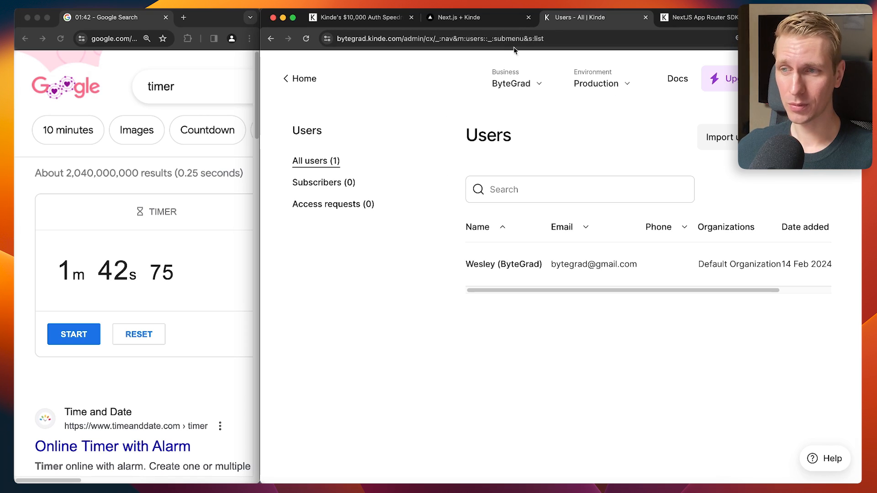
mouse_move(479, 18)
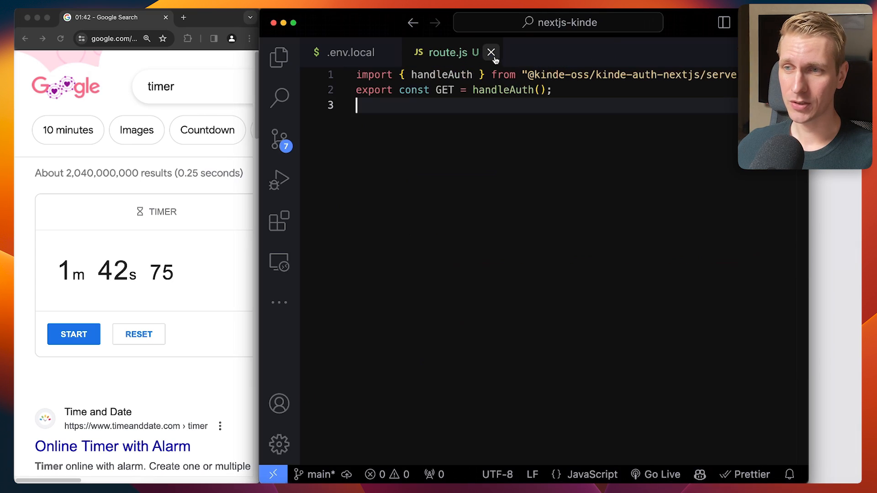
Step: In dashboard/page.tsx, import getKindeServerSession and call isAuthenticated
click(491, 52)
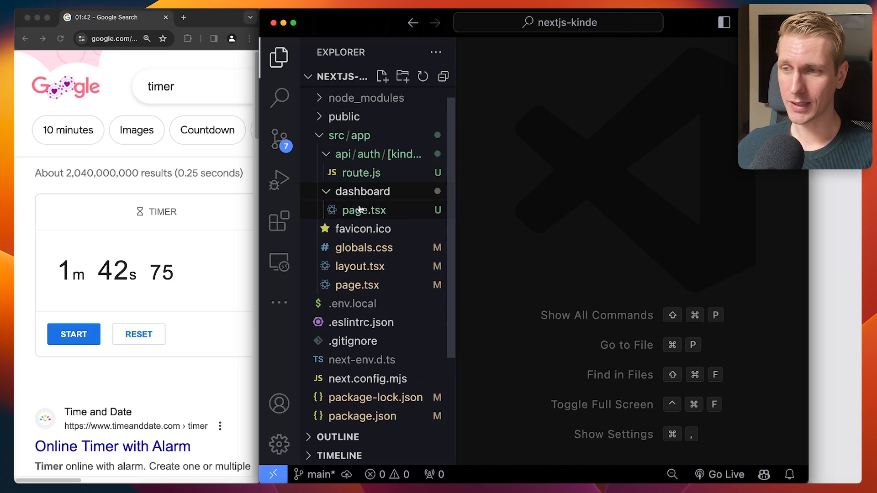
click(478, 17)
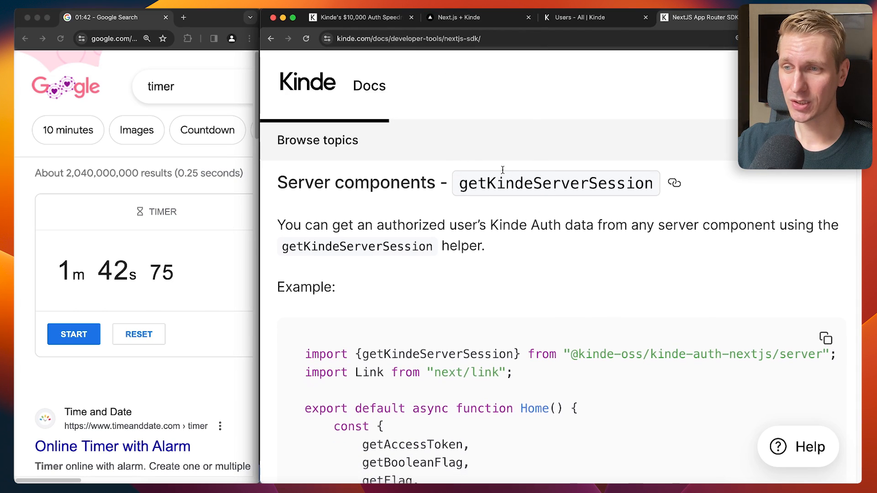
double_click(555, 183)
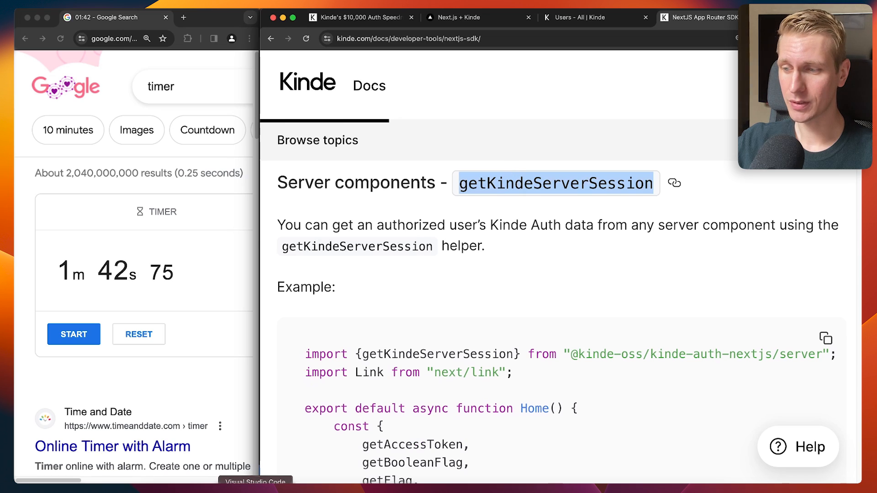
click(254, 481)
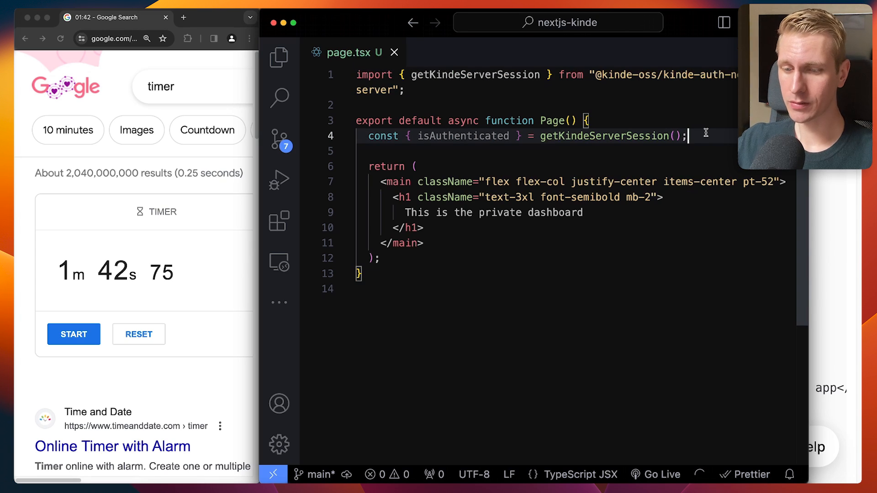
Step: Add an isAuthenticated check that redirects to /api/auth/login using next/navigation's redirect
text(if)
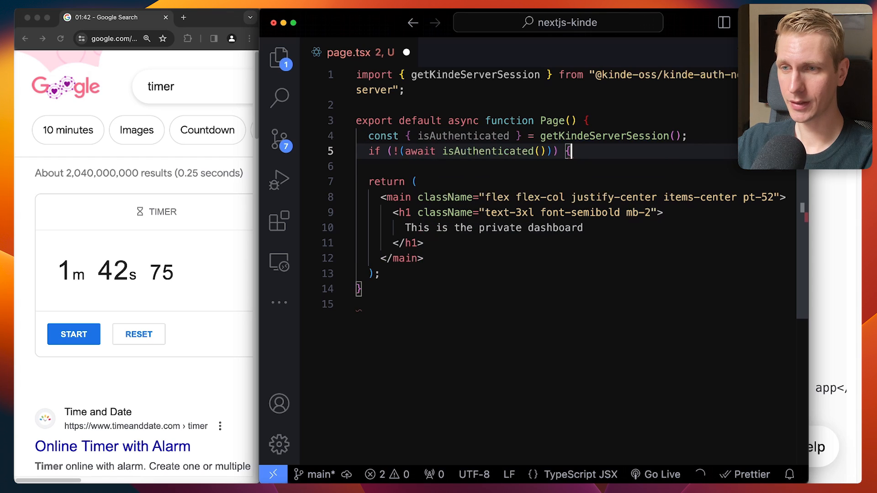
text(redirect("/l");)
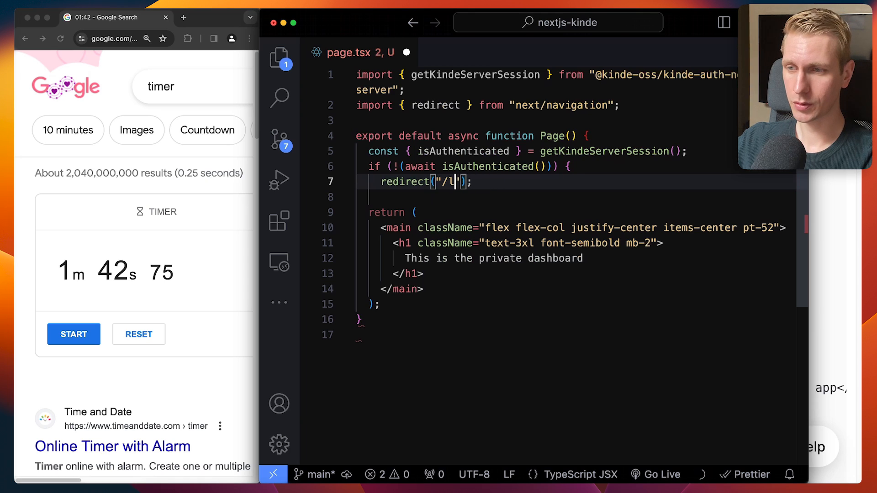
text(api/auth/login)
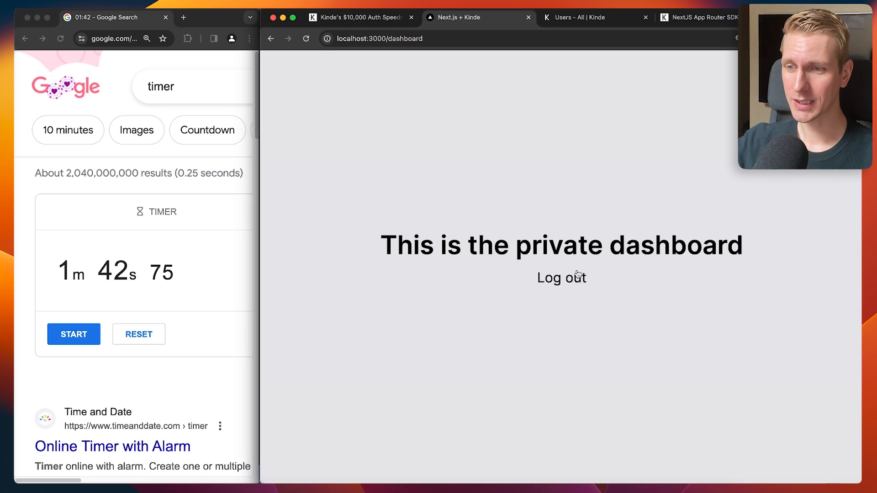
Step: Log out from the localhost:3000 dashboard via the Log out link
click(561, 277)
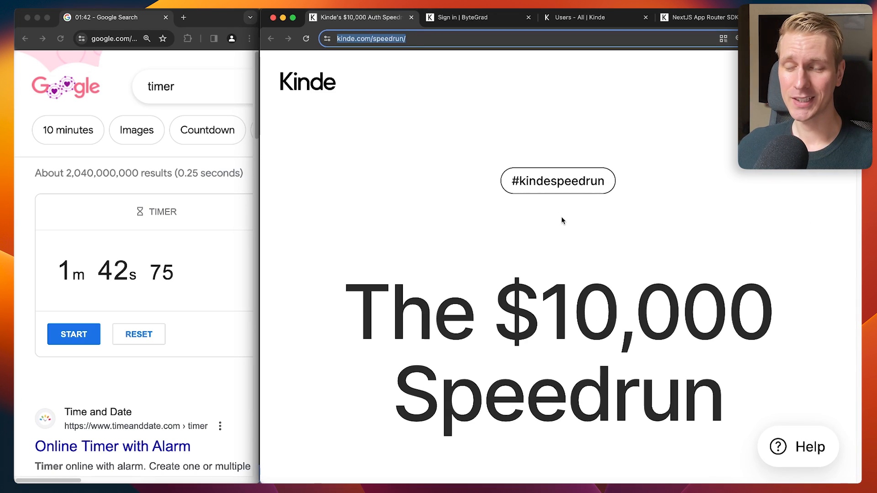
mouse_move(551, 208)
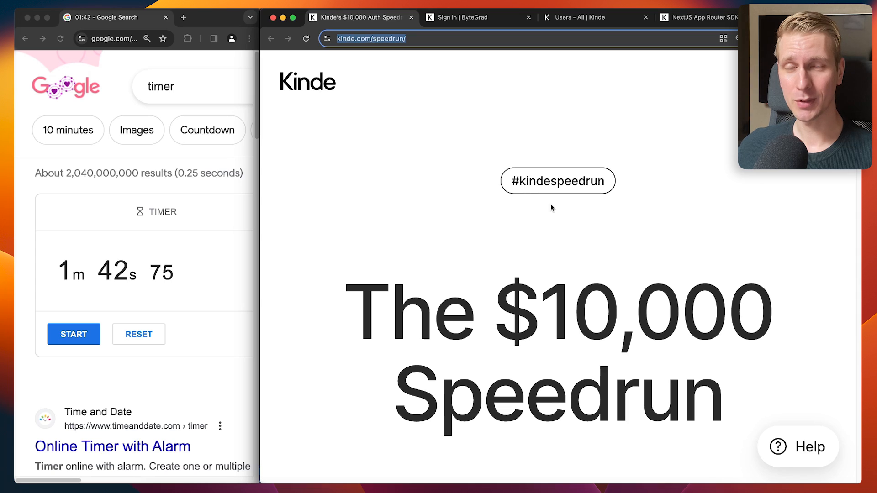